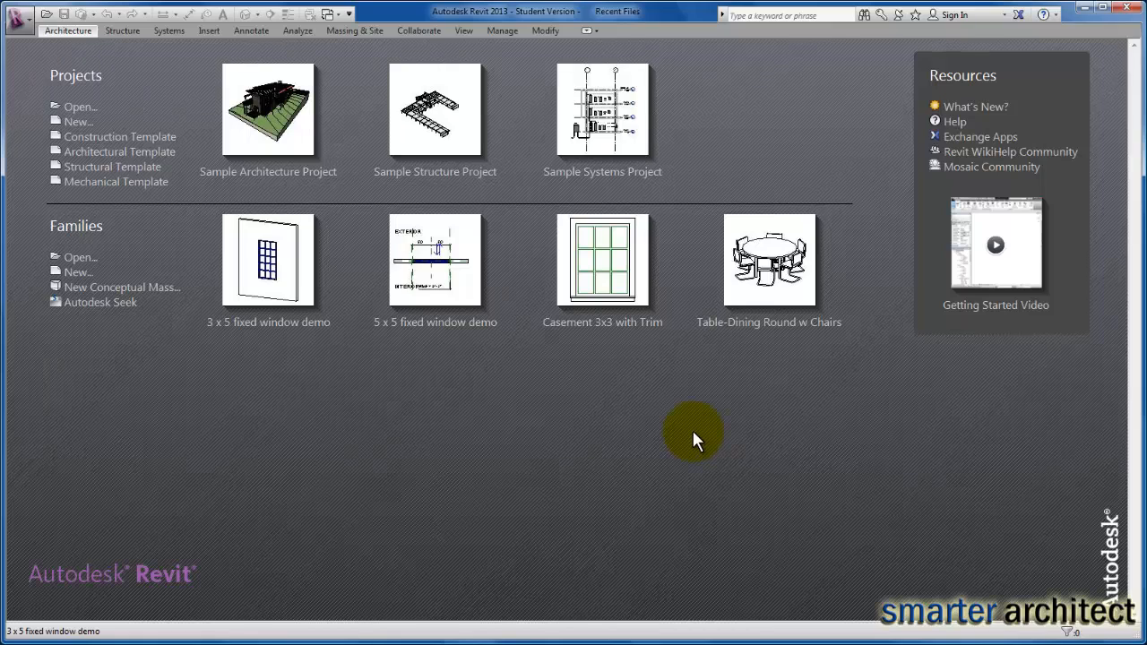
pyautogui.moveTo(652, 416)
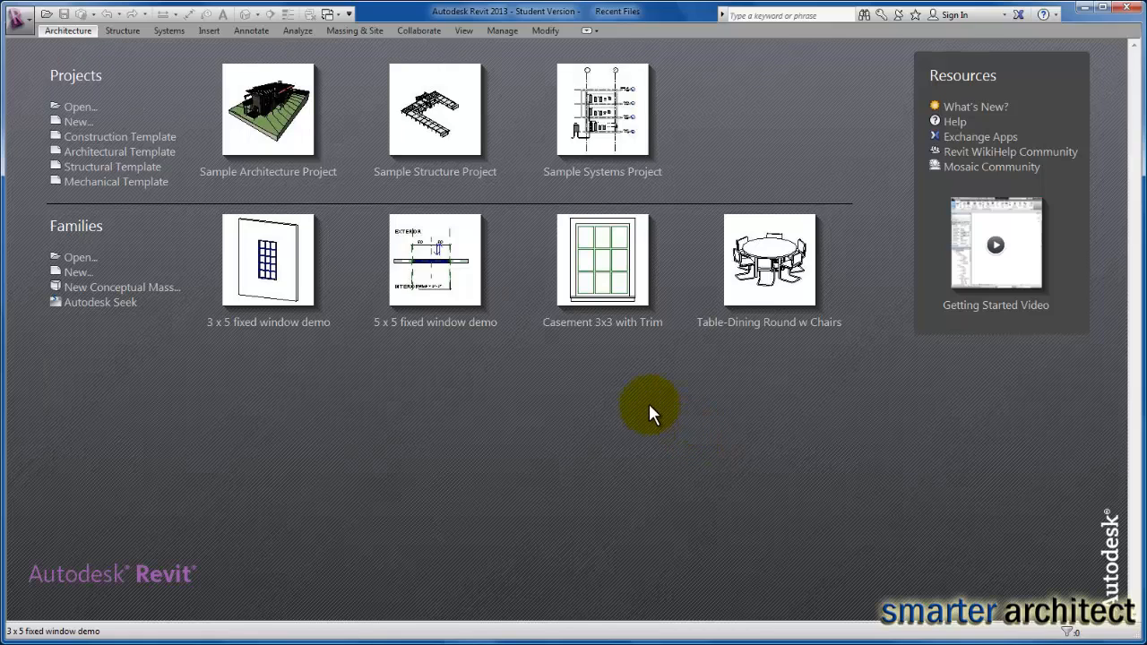
pyautogui.moveTo(671, 456)
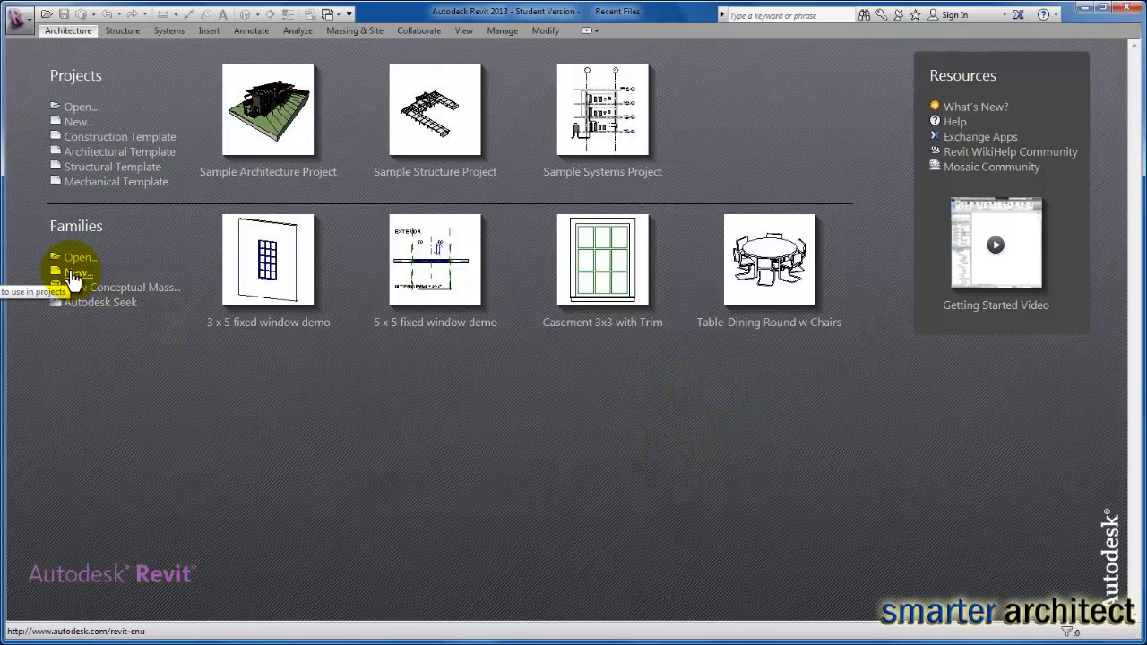
# - Create a new family from the Window template file
pyautogui.click(77, 271)
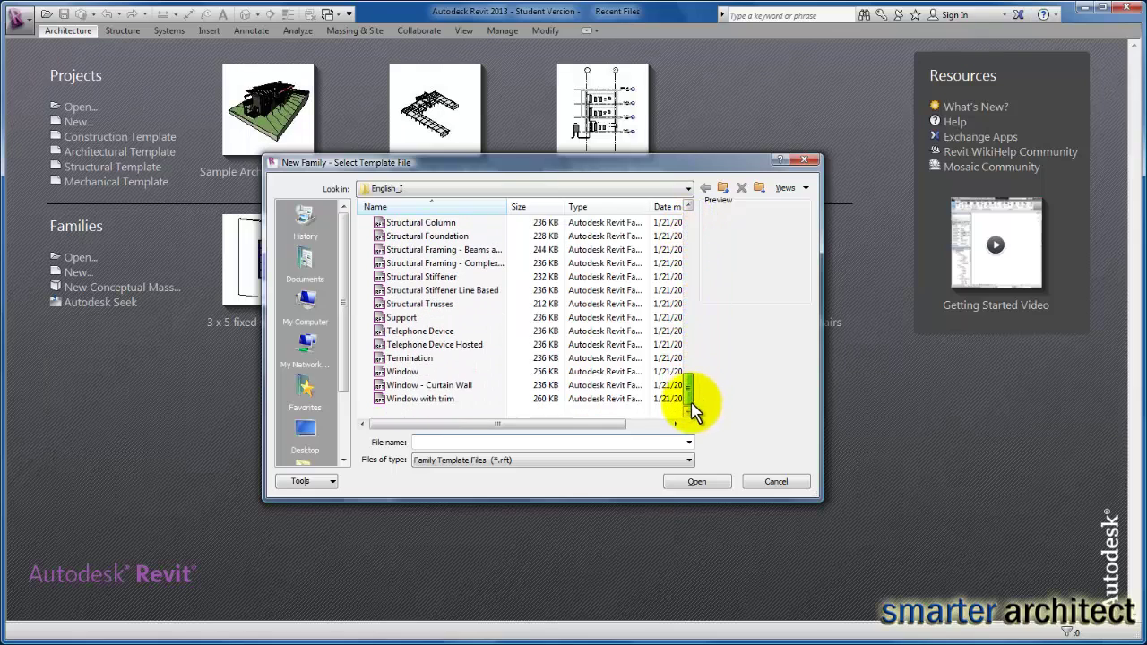
pyautogui.moveTo(411, 376)
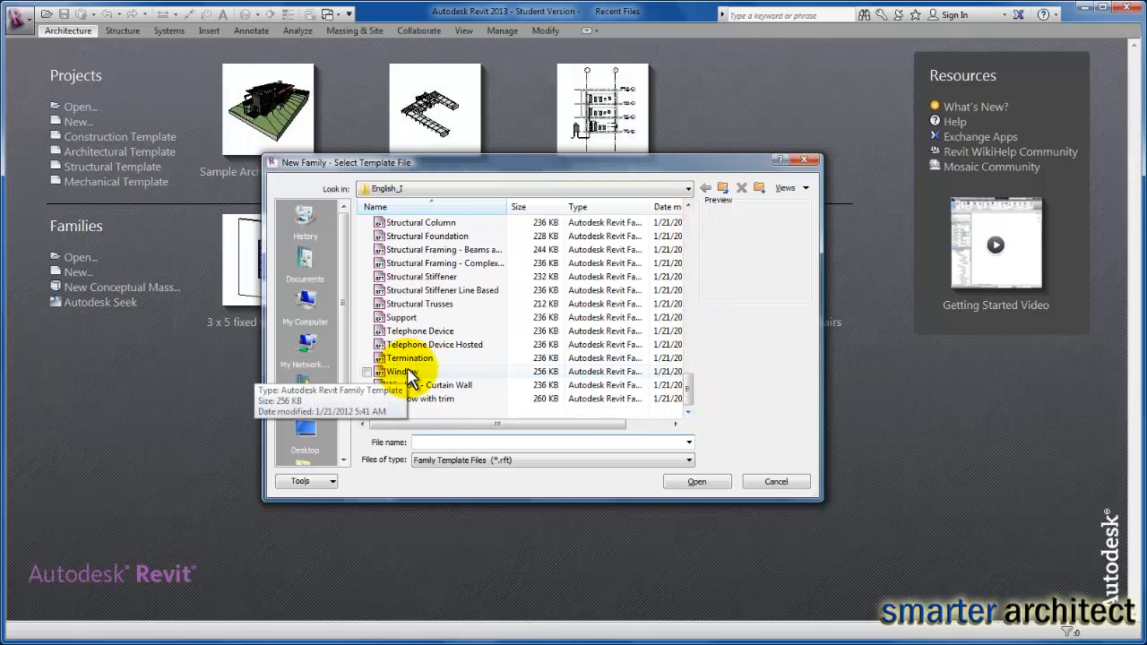
pyautogui.click(400, 371)
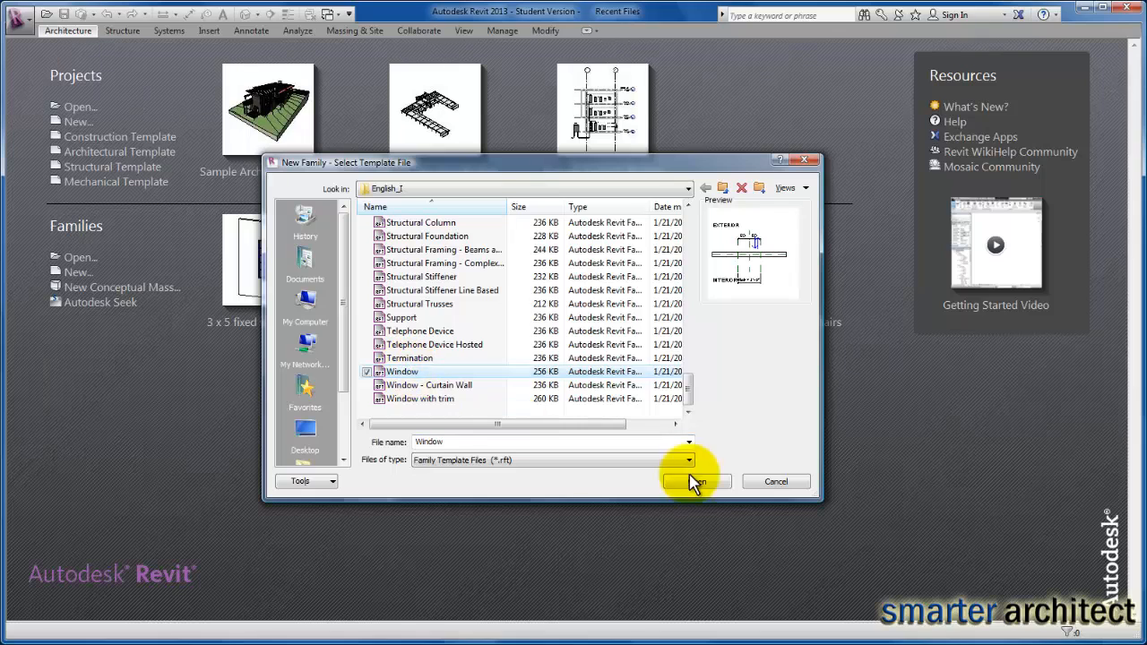
pyautogui.click(696, 481)
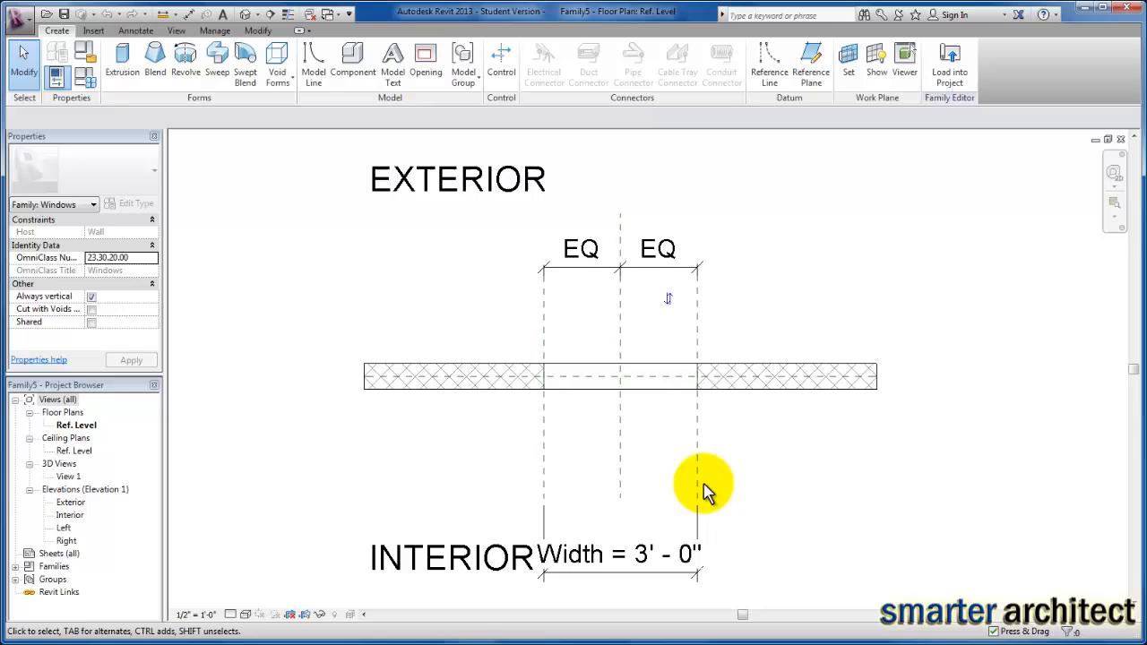
pyautogui.moveTo(437, 377)
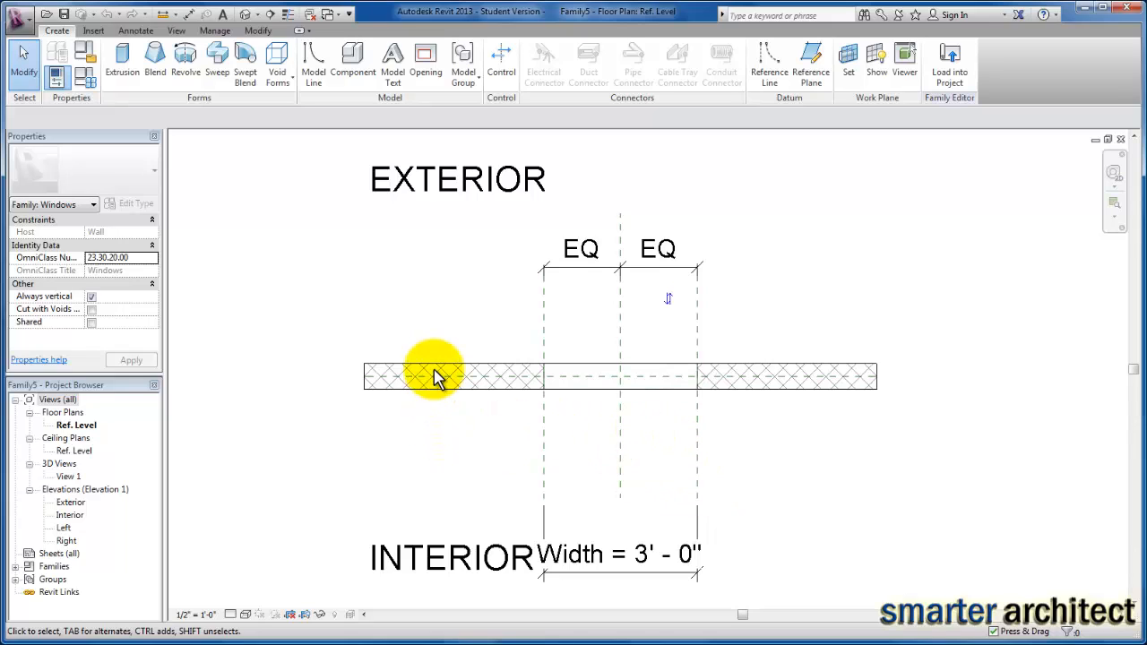
pyautogui.moveTo(414, 394)
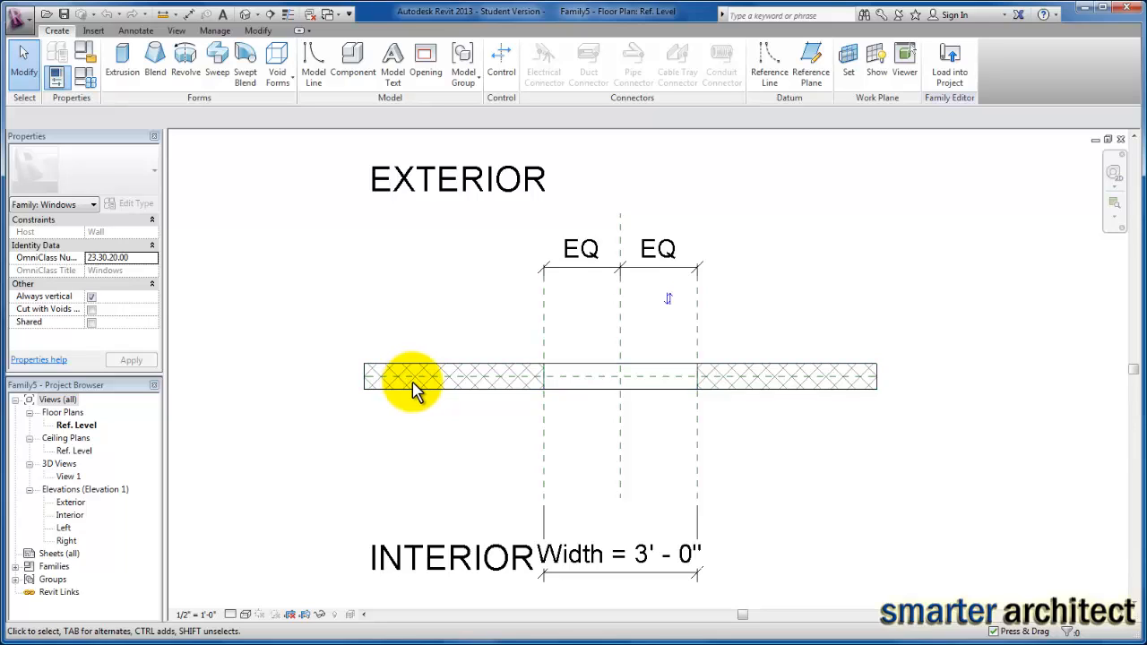
# - Open 3 x 5 fixed window demo.rfa from the Desktop
pyautogui.click(20, 19)
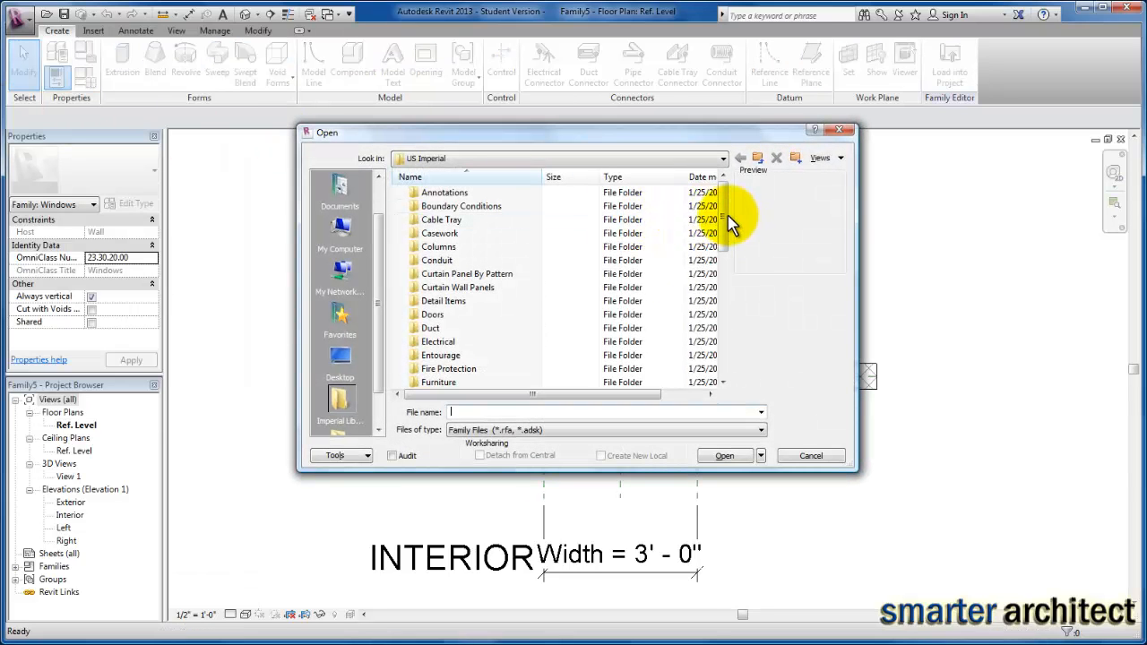
pyautogui.scroll(-3)
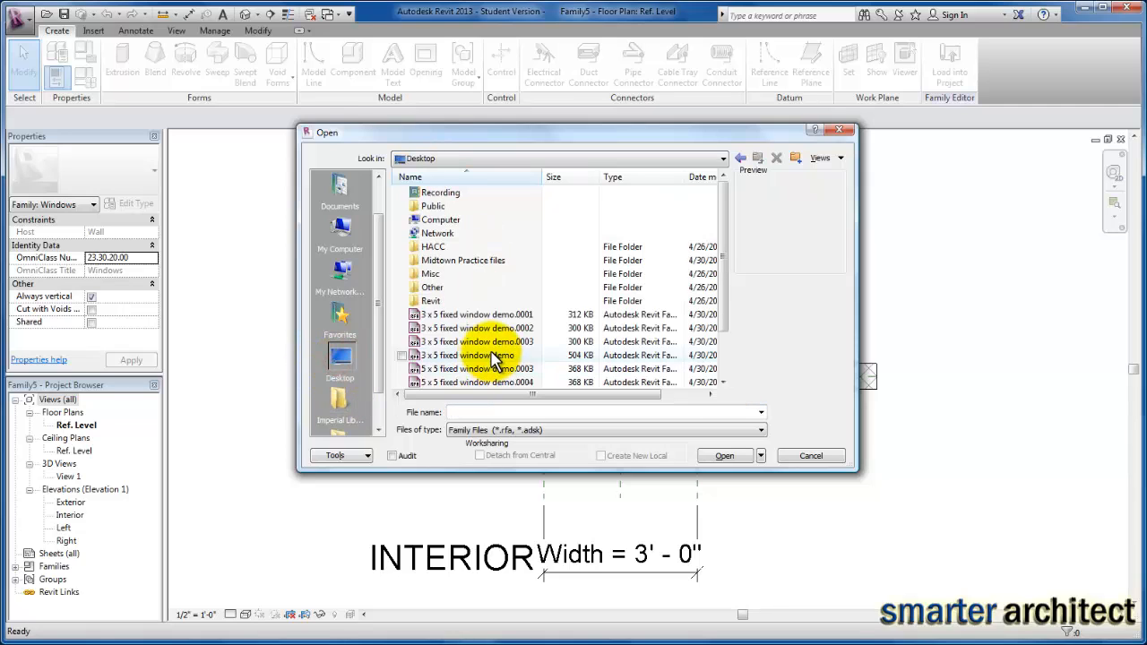
pyautogui.click(487, 354)
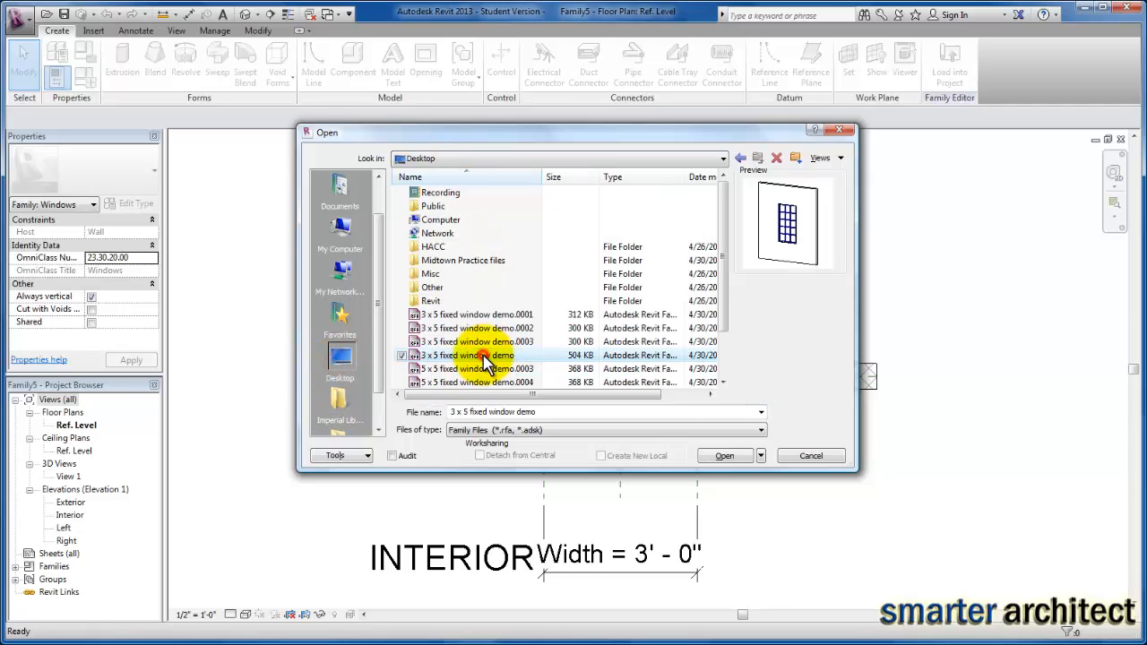
pyautogui.click(724, 456)
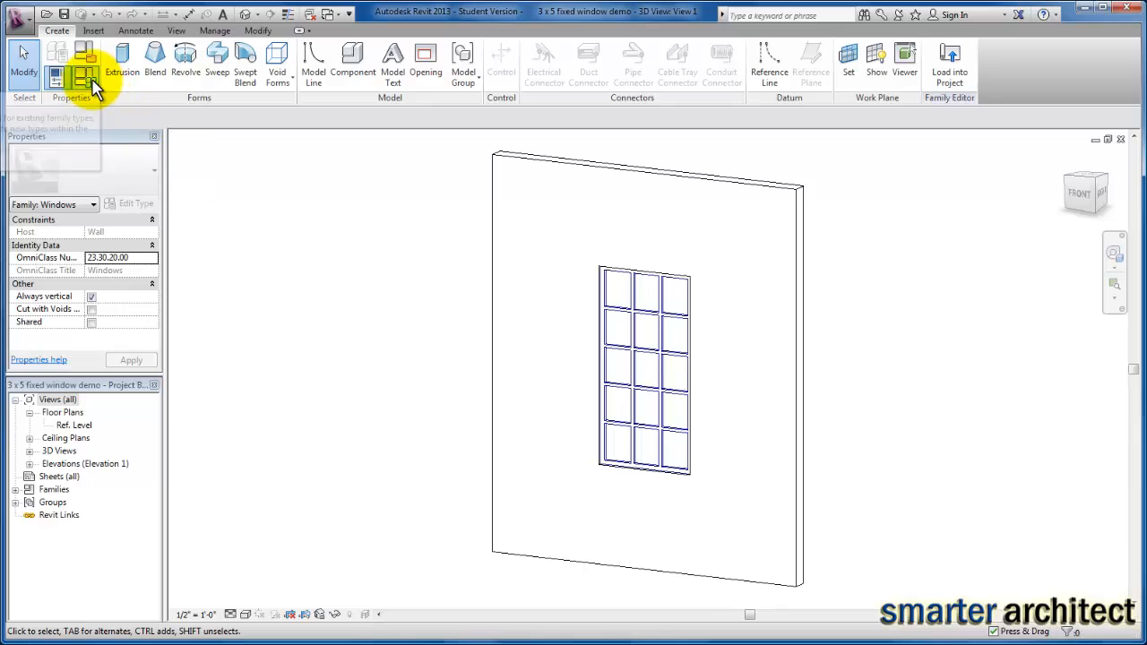
# - Add a new family type named 3'-3" x 8' window
pyautogui.click(72, 68)
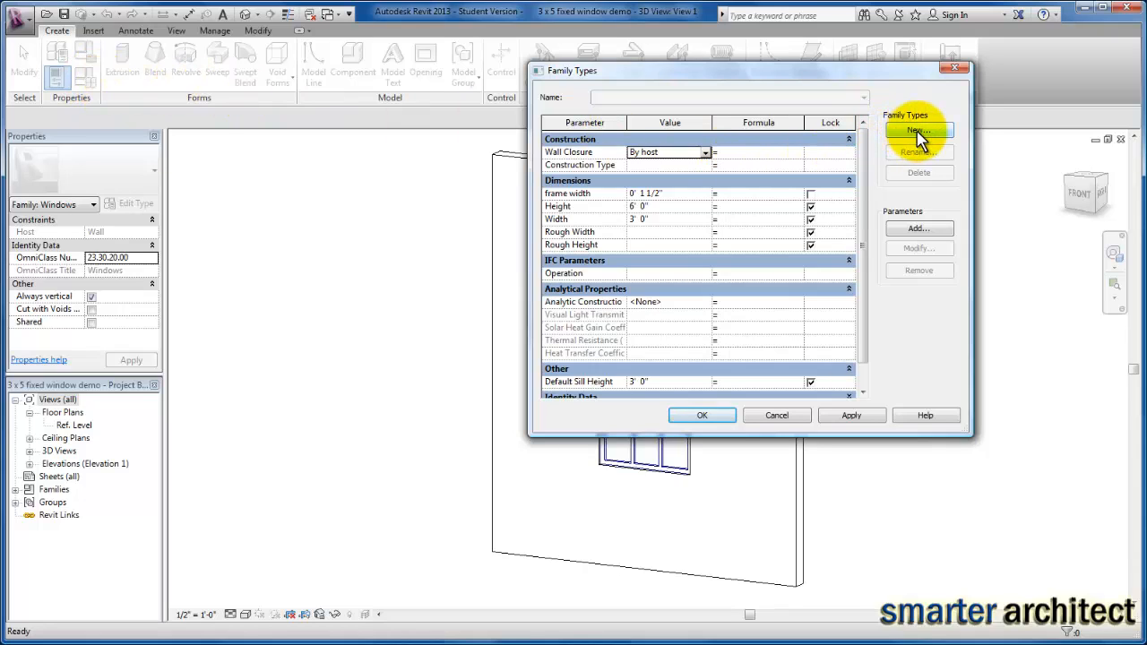
pyautogui.click(918, 130)
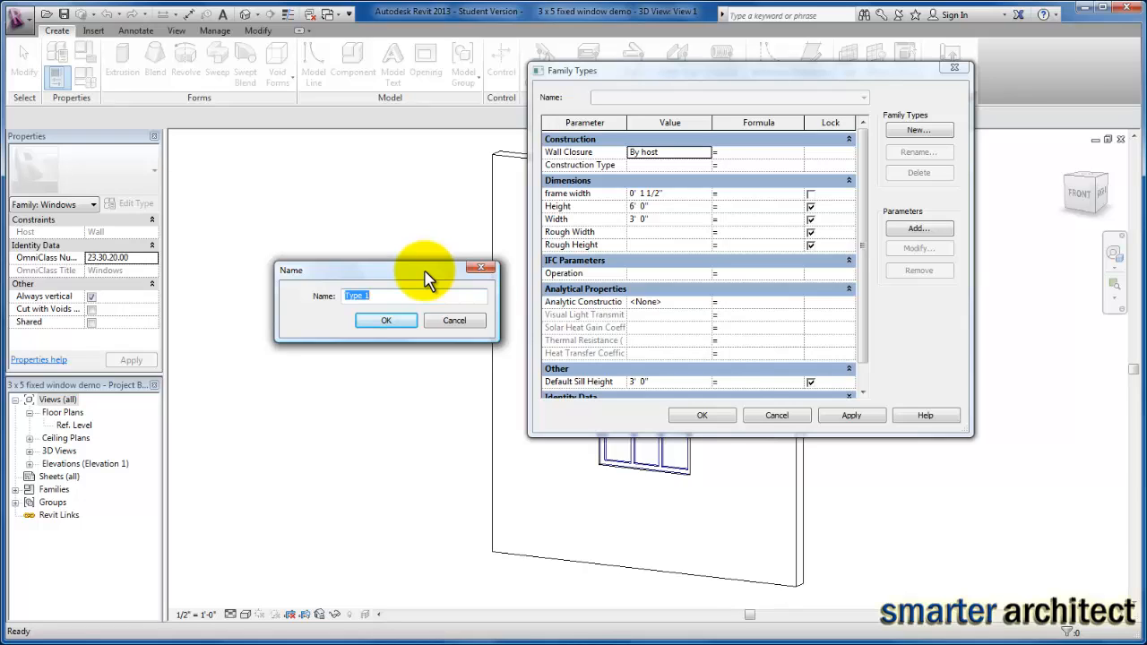
pyautogui.write('3\'-3" x 8')
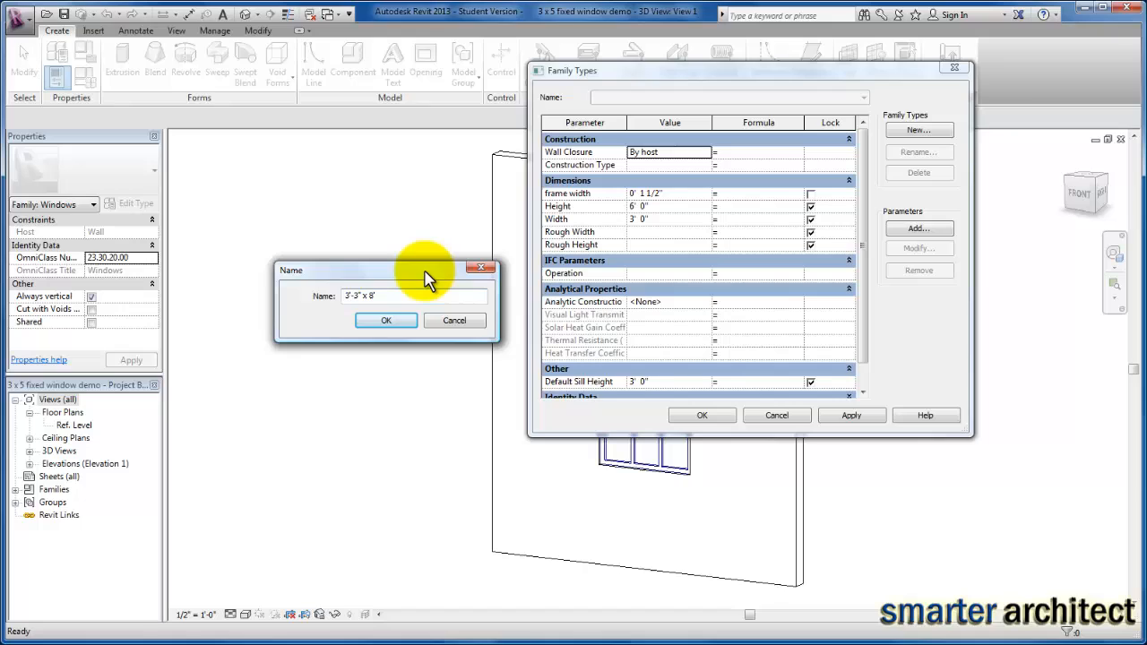
pyautogui.click(385, 320)
pyautogui.write('8')
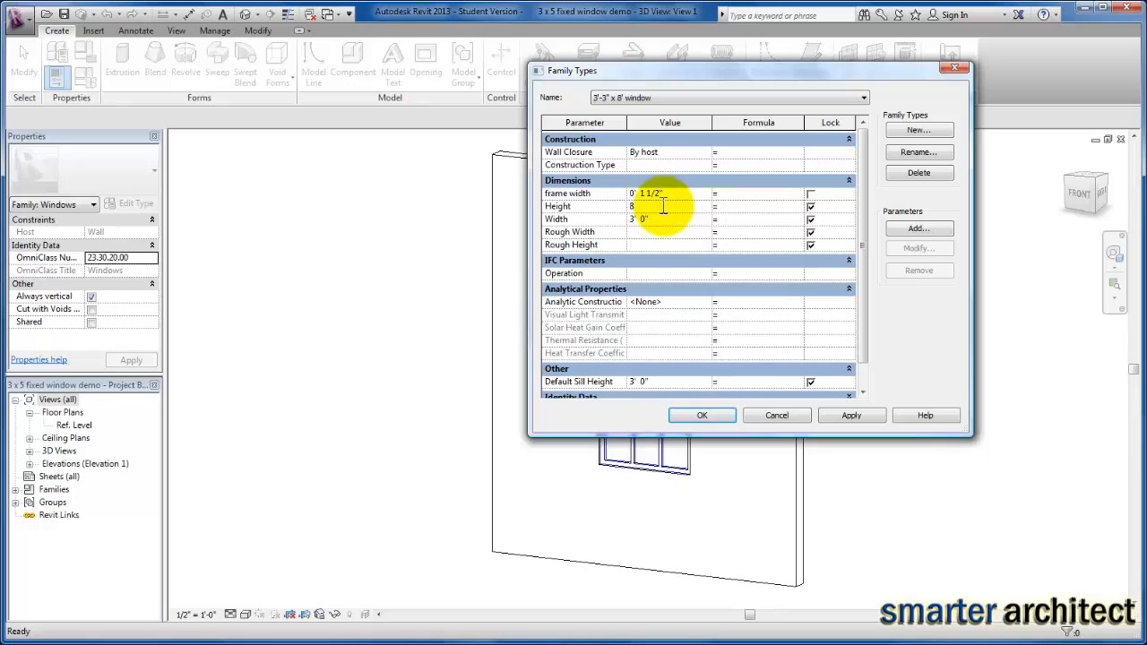
# - Set the new type to Height 8' and Width 3' 3" and accept the changes
pyautogui.click(666, 206)
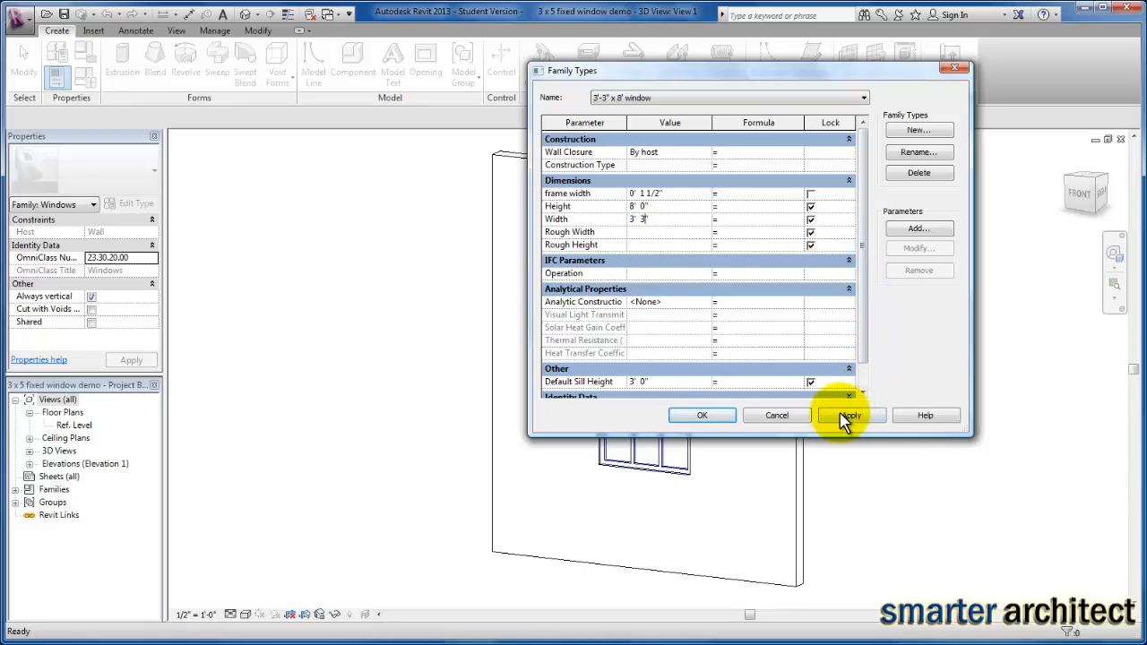
pyautogui.click(851, 415)
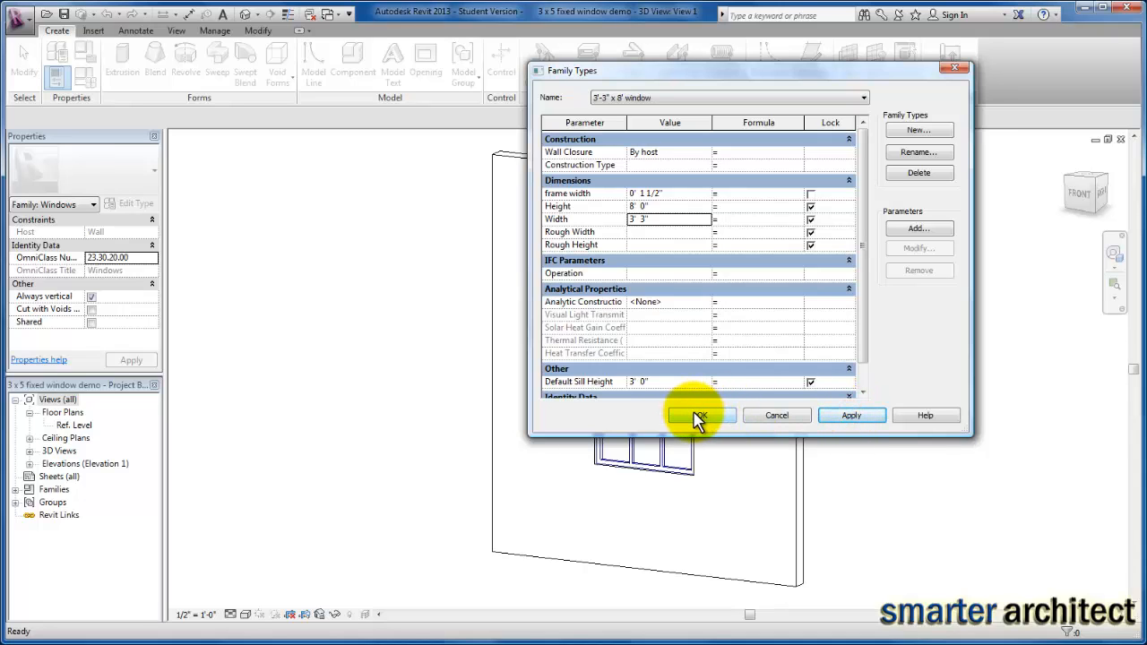
pyautogui.click(700, 415)
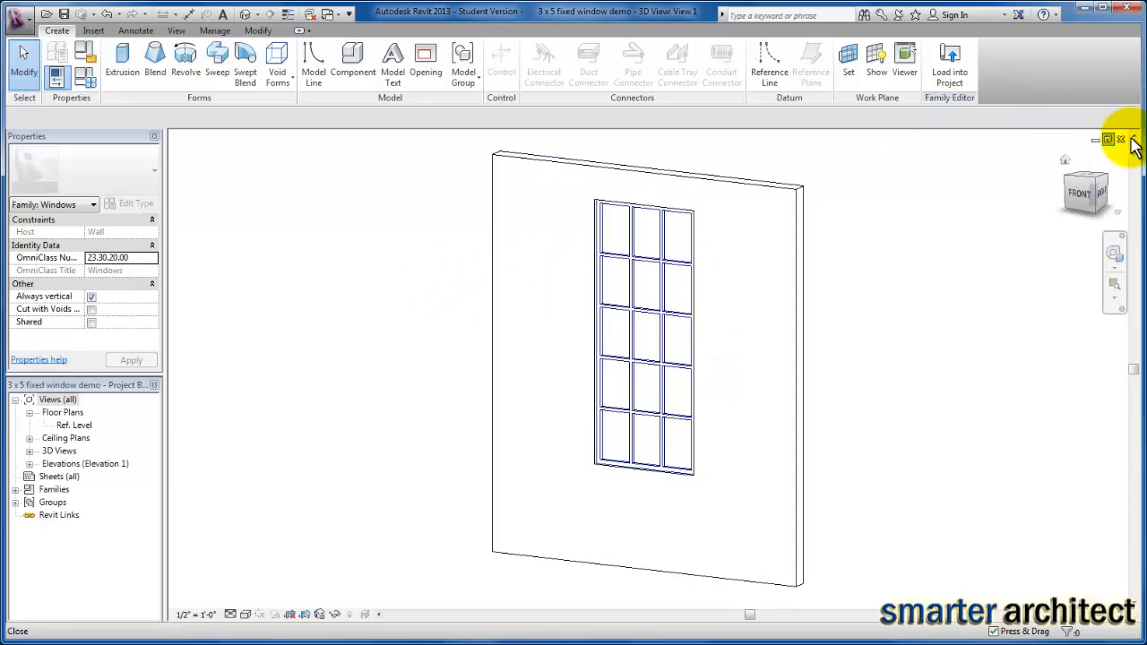
# - Close the 3D view and reopen 5 x 5 fixed window demo.rfa from Recent Documents
pyautogui.click(1127, 140)
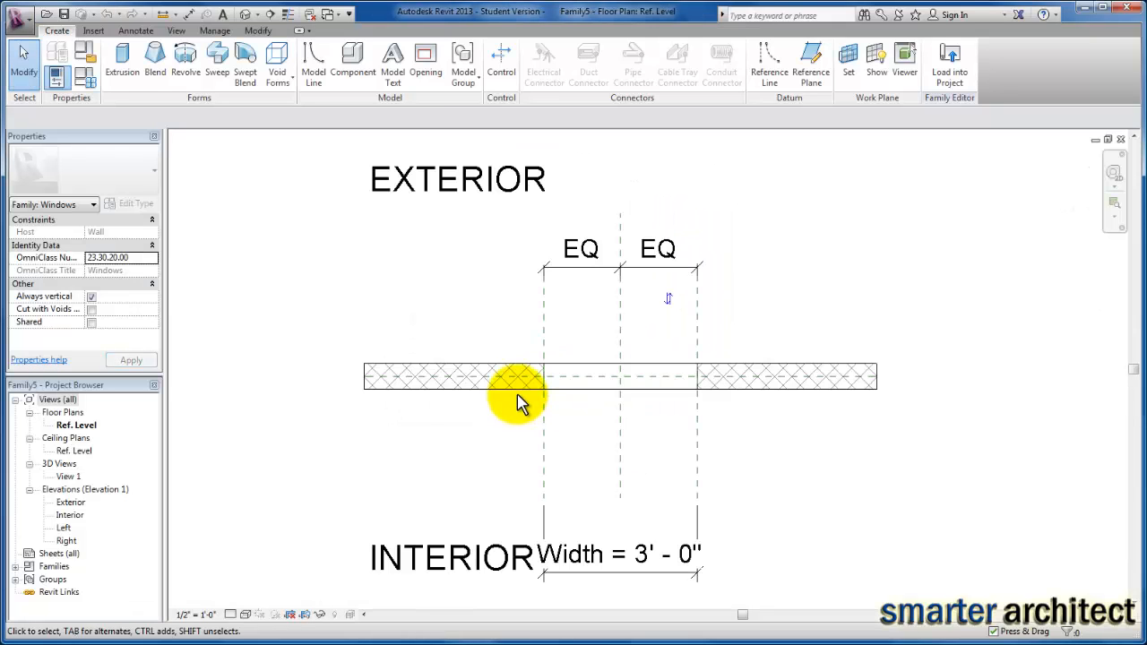
pyautogui.click(19, 20)
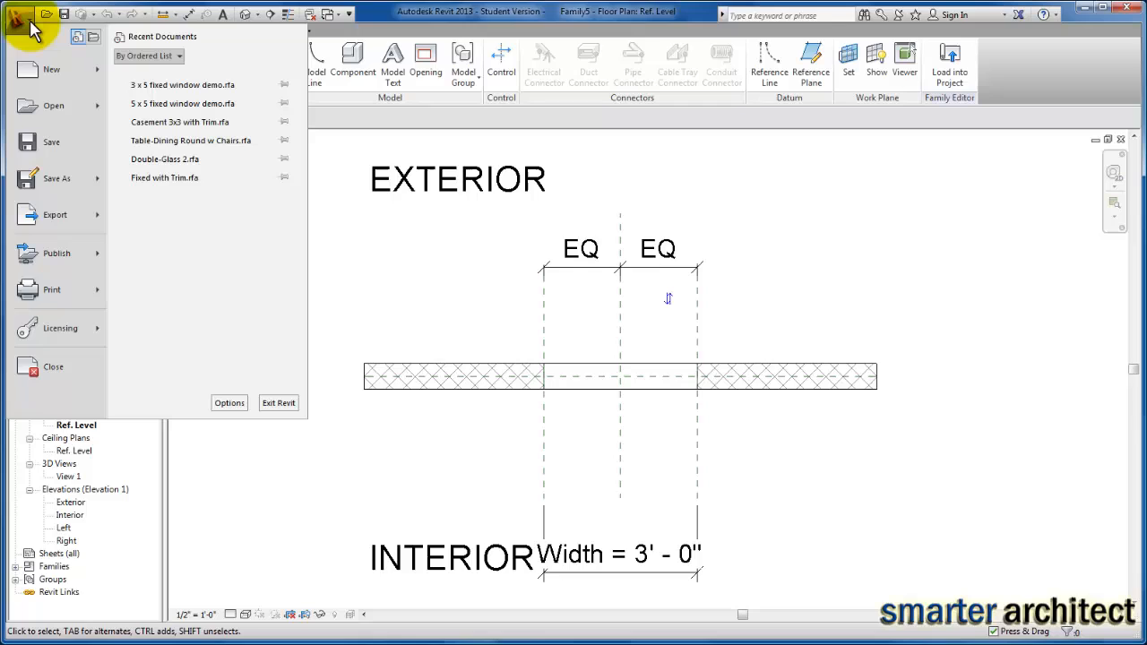
pyautogui.moveTo(177, 104)
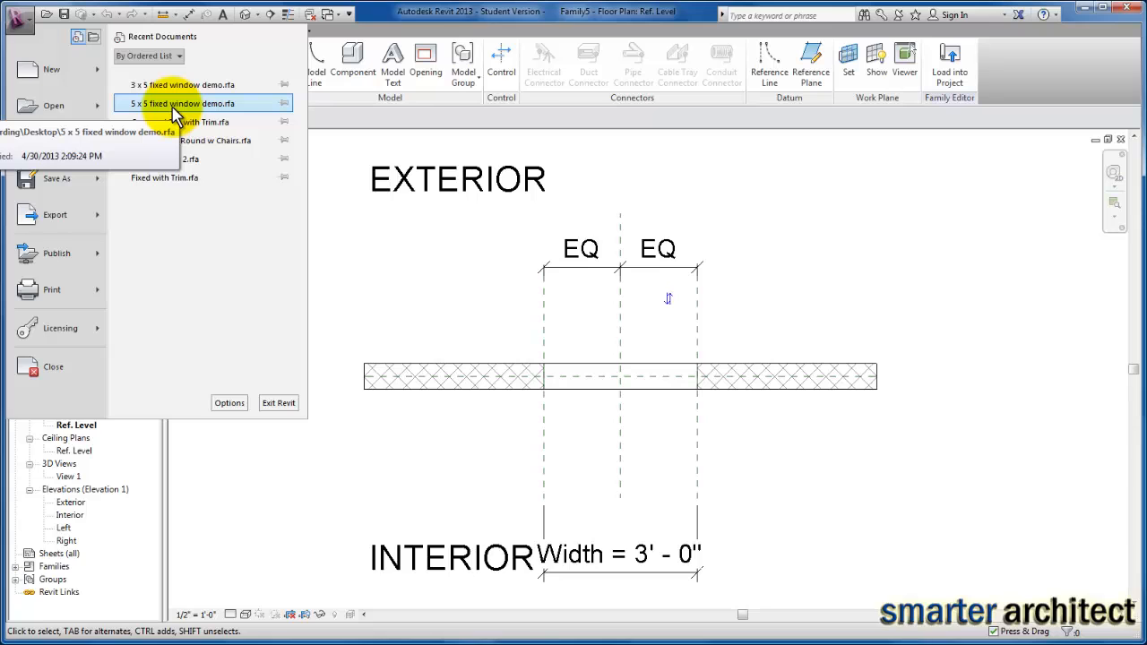
pyautogui.click(179, 103)
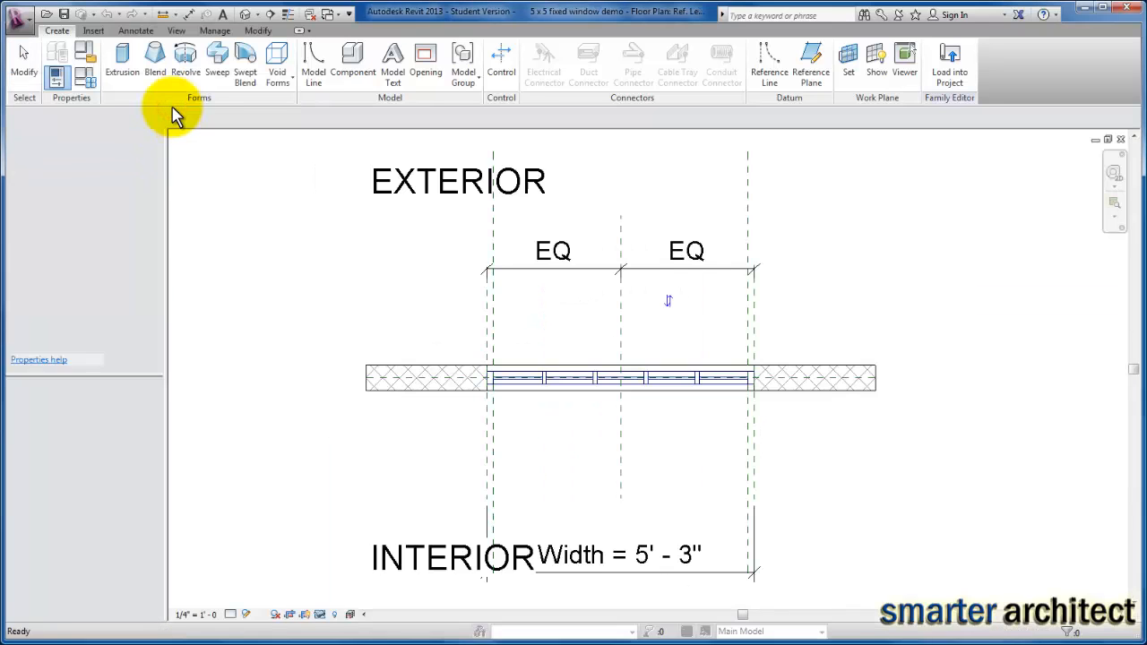
# - Add a new family type named 5'-6" x 8" center window
pyautogui.click(82, 65)
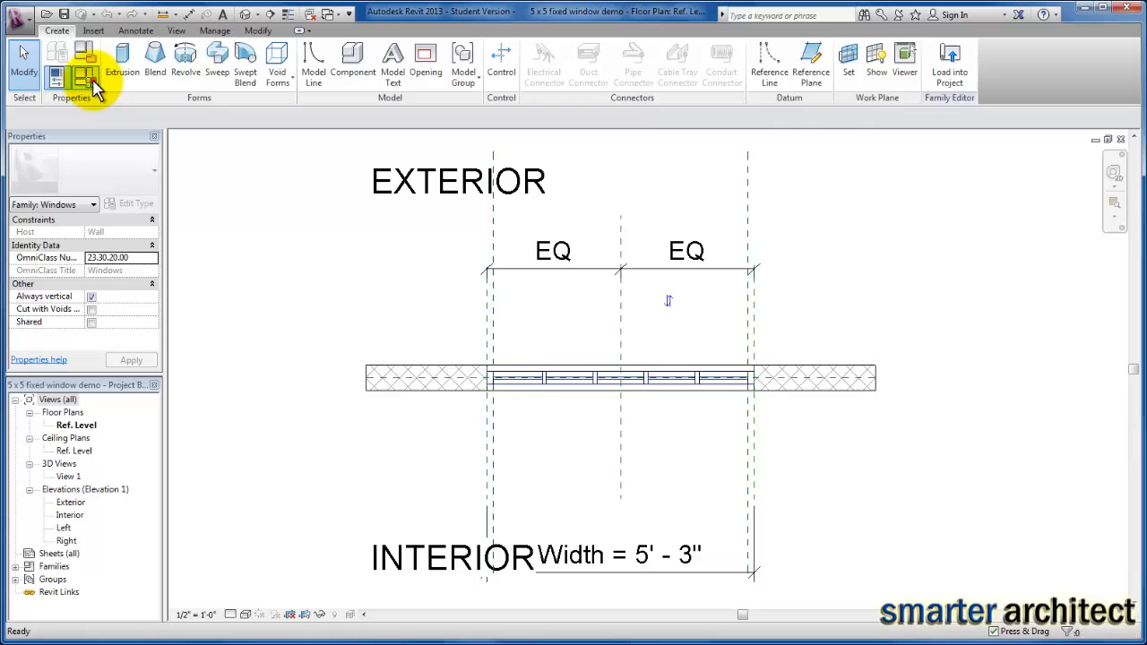
pyautogui.click(83, 67)
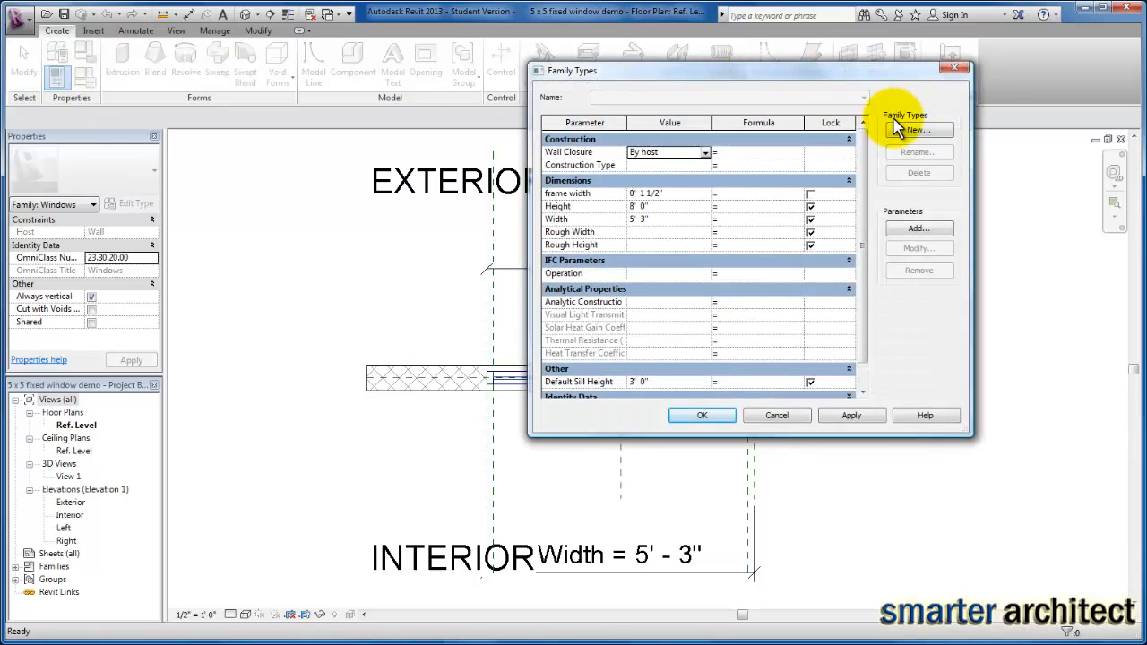
pyautogui.click(919, 130)
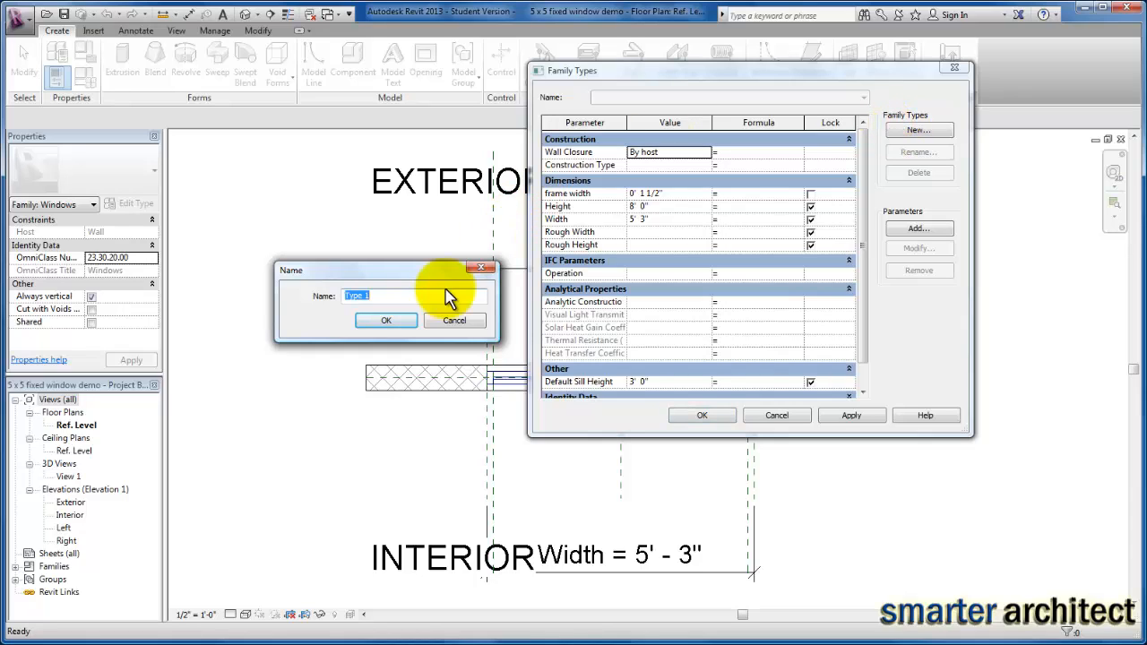
pyautogui.write('5\'-6" x 8')
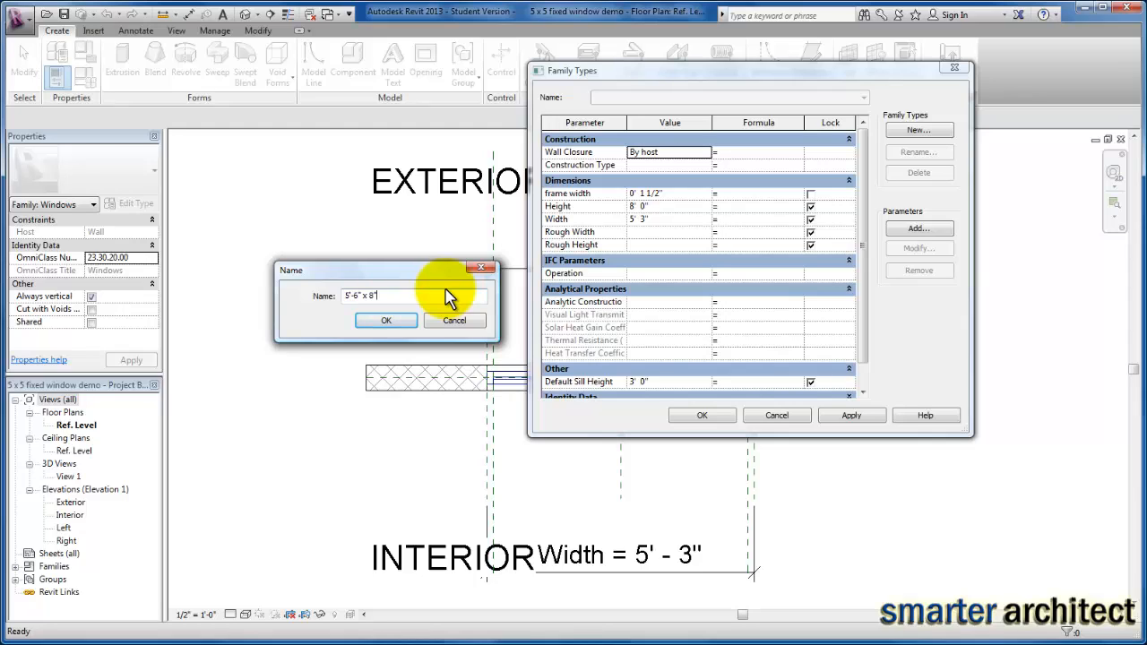
pyautogui.write('center')
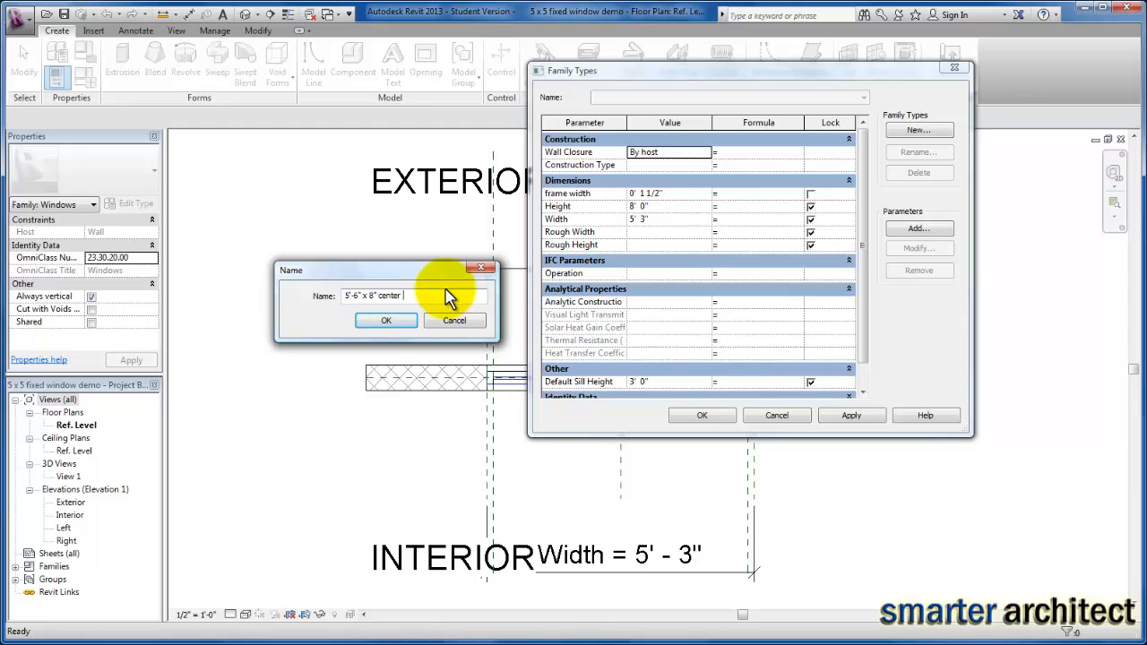
pyautogui.write('window')
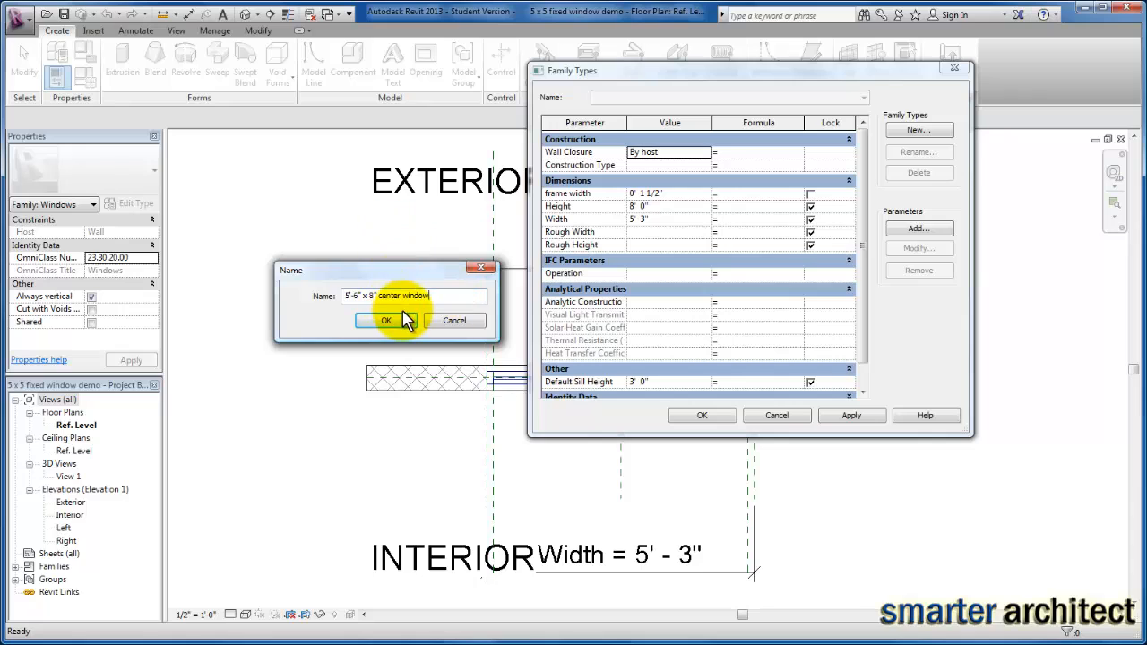
pyautogui.click(388, 321)
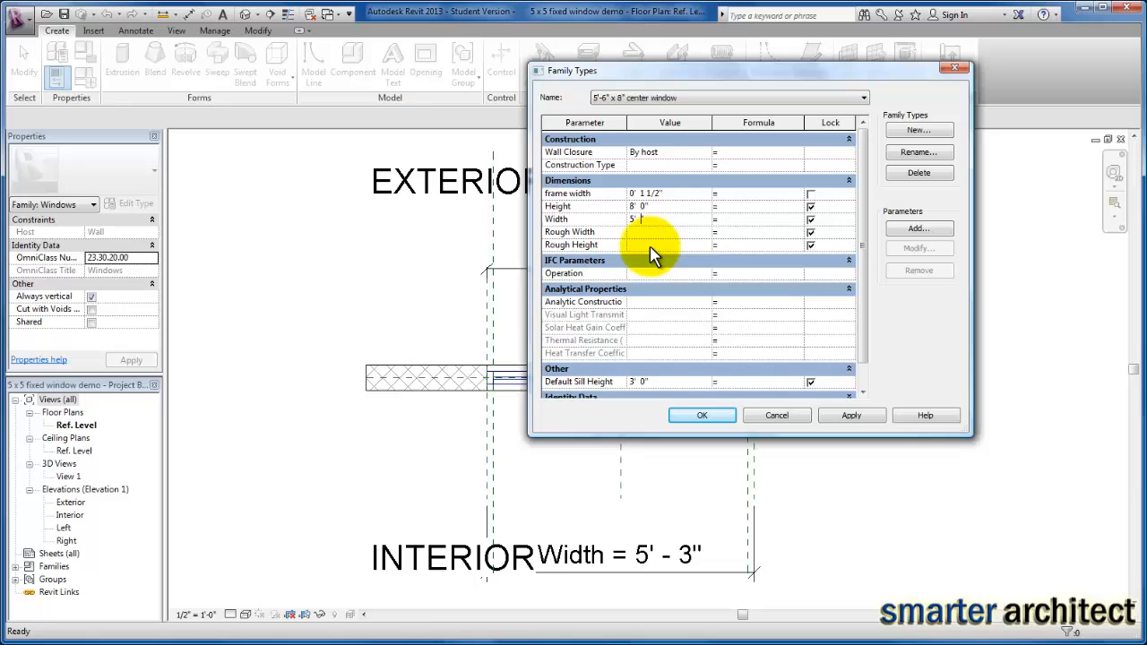
# - Set the new type's Width to 5' 6" and accept it
pyautogui.write('5\' 6"')
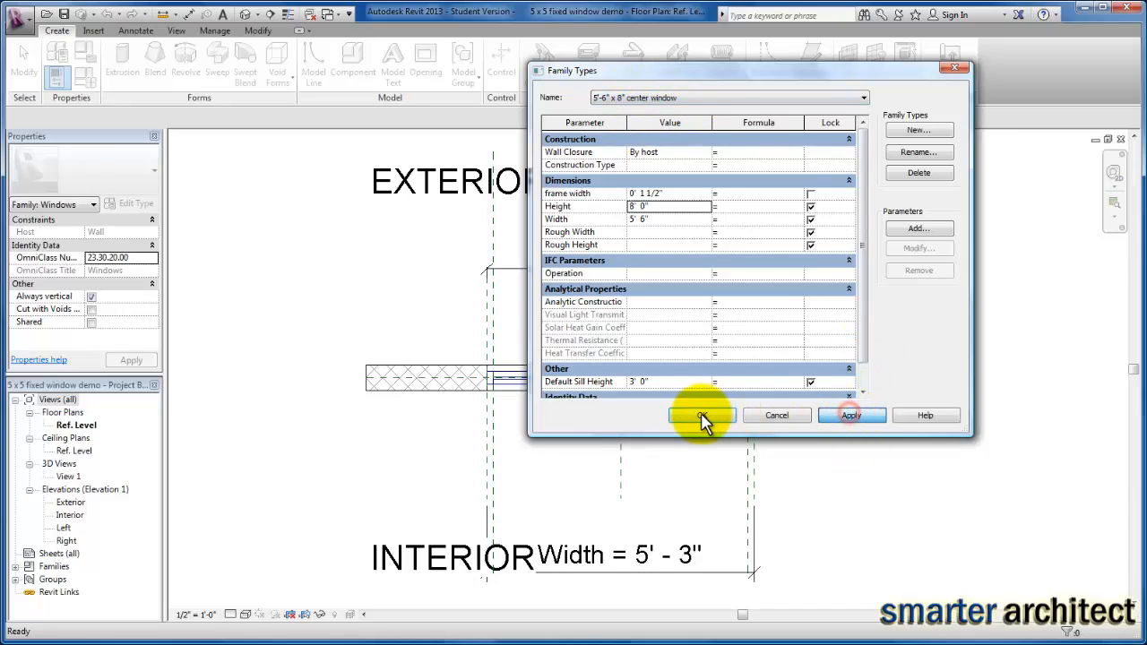
pyautogui.click(701, 414)
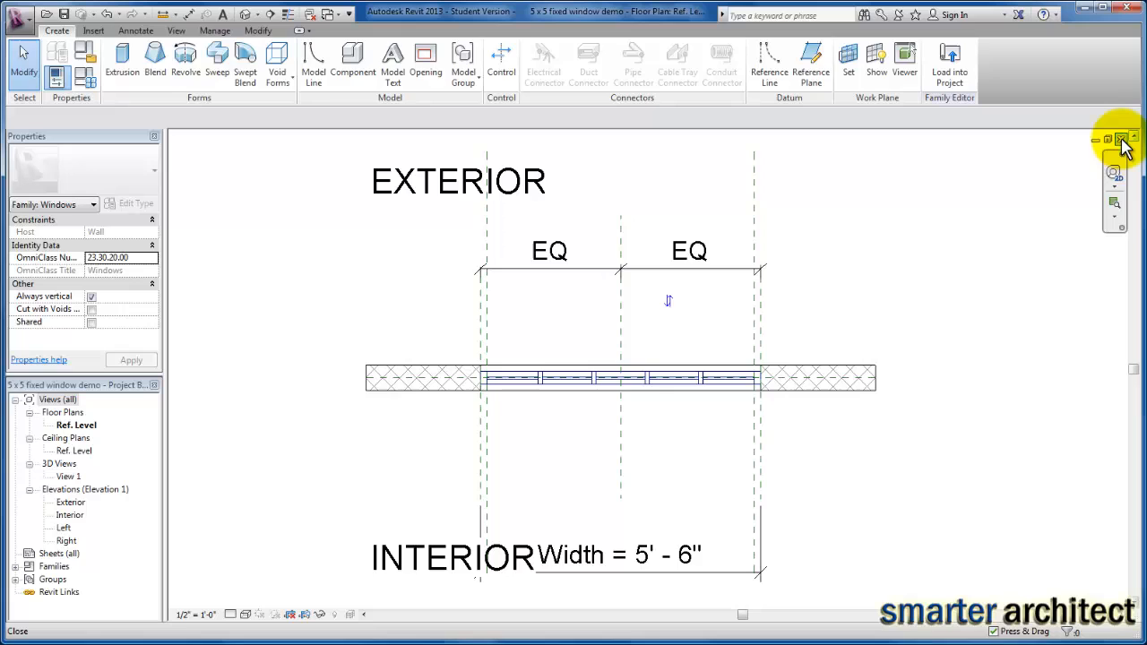
# - Close the 5 x 5 fixed window demo, saving changes, to return to Family5
pyautogui.click(1105, 137)
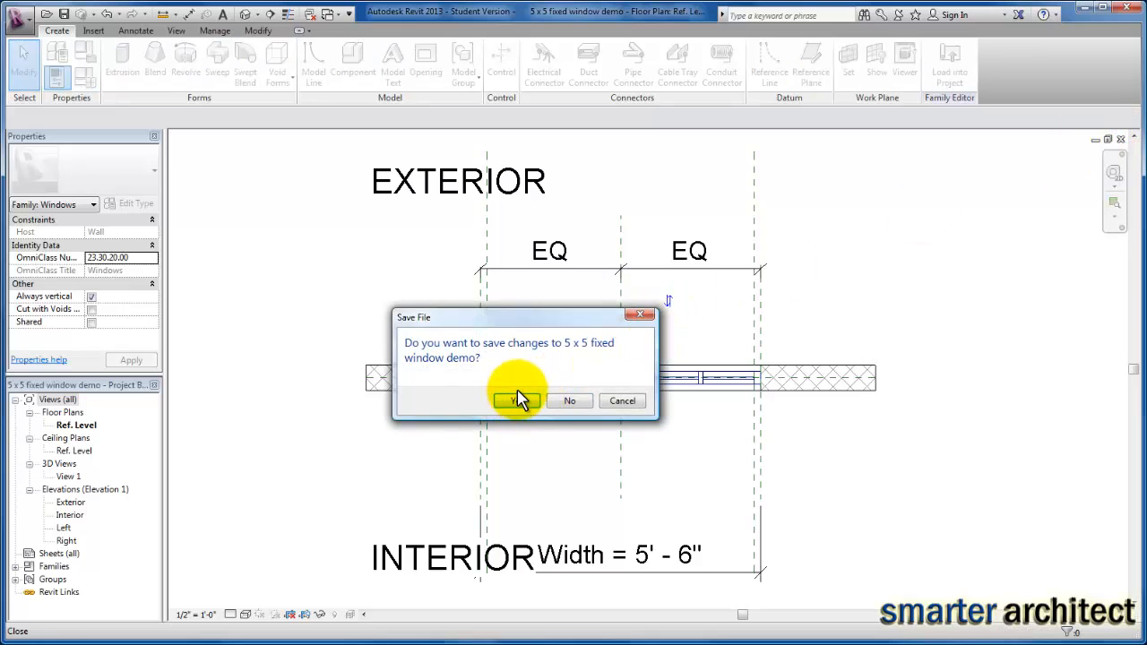
pyautogui.click(506, 401)
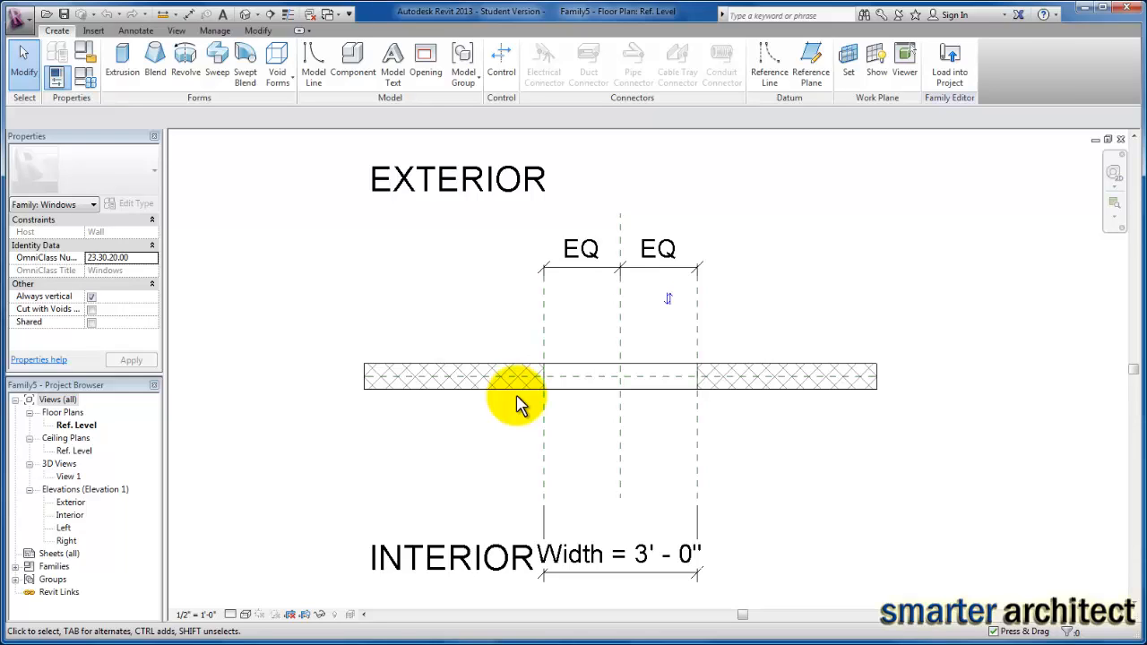
pyautogui.moveTo(560, 395)
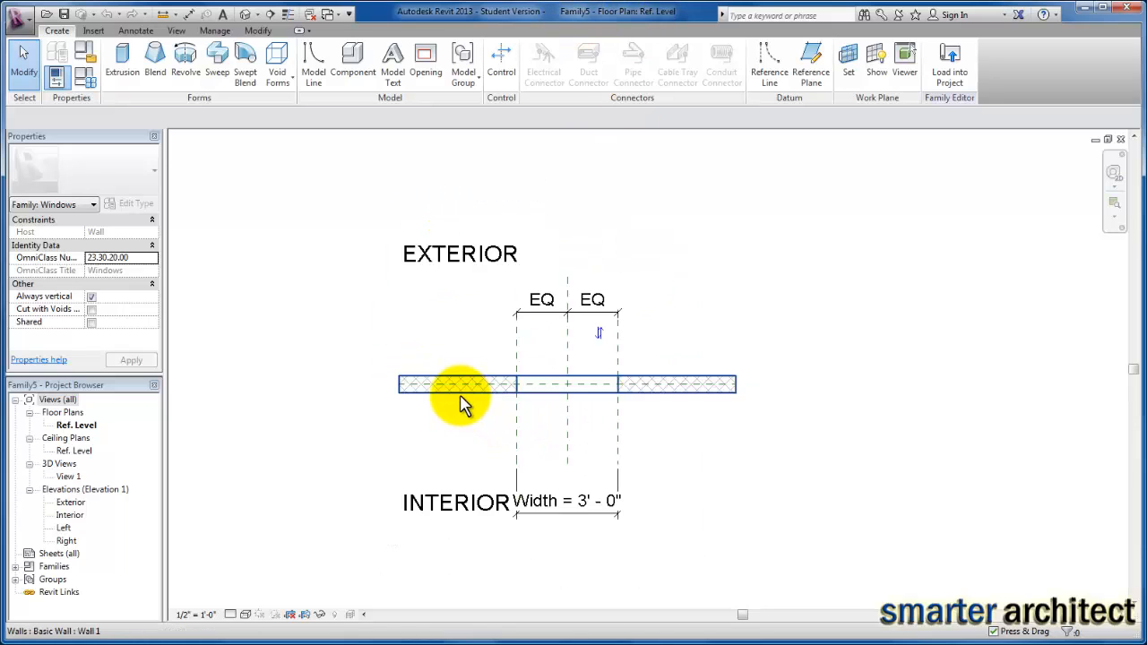
pyautogui.click(461, 385)
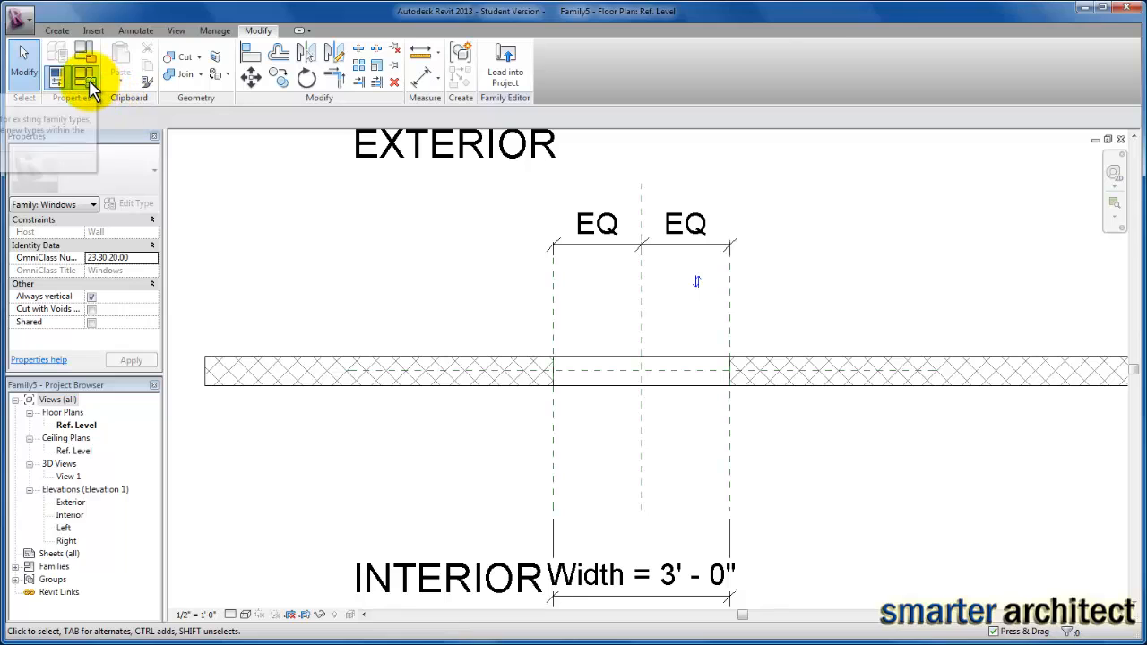
# - In Family Types, enter Width 12' 0" and begin editing the 4' 0" Height
pyautogui.click(77, 71)
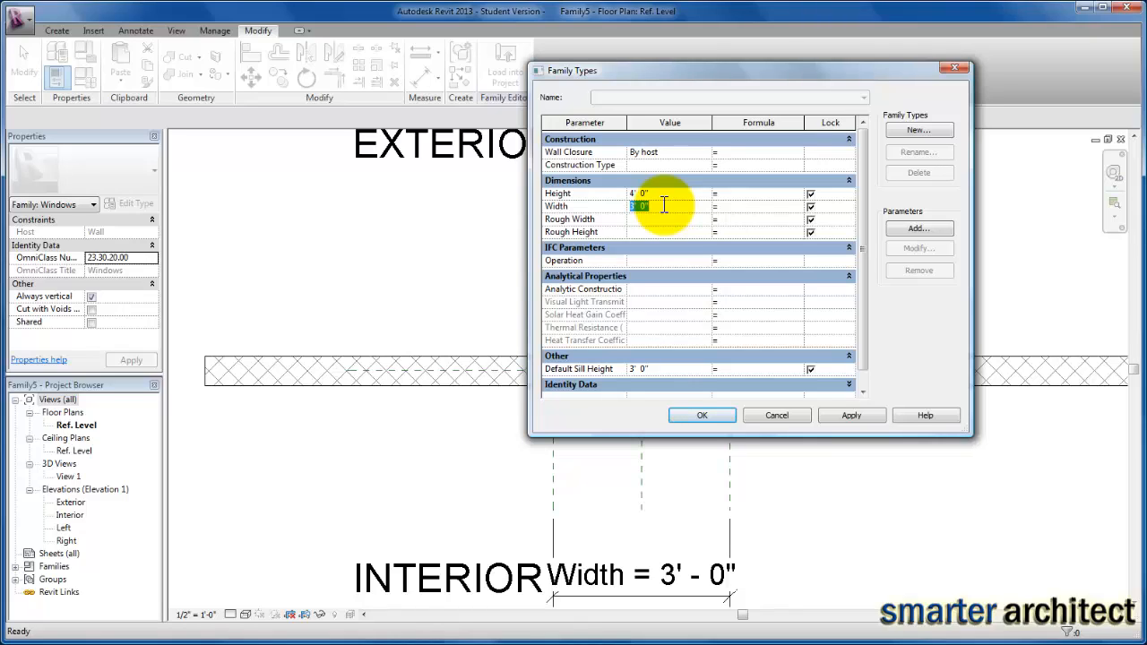
pyautogui.write('12')
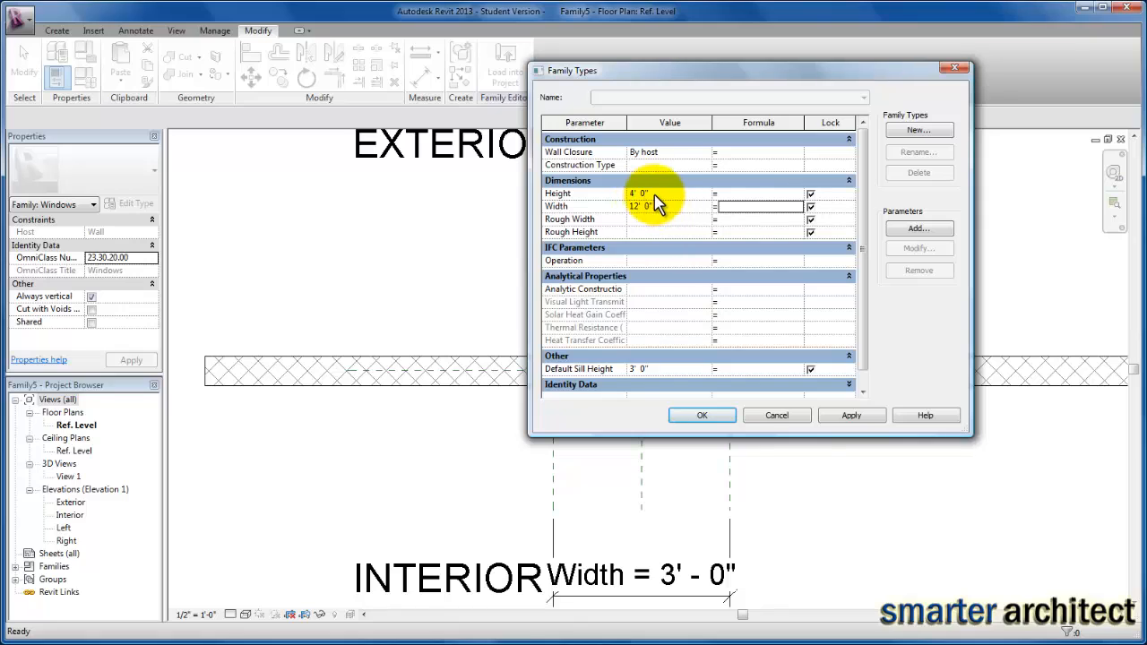
pyautogui.click(651, 194)
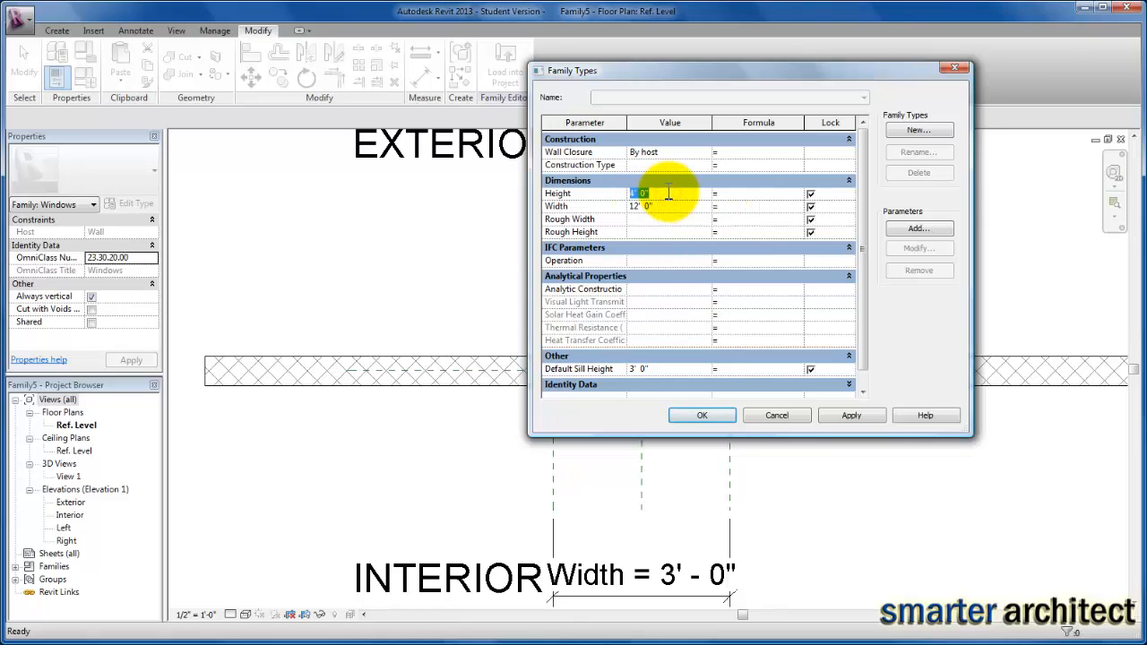